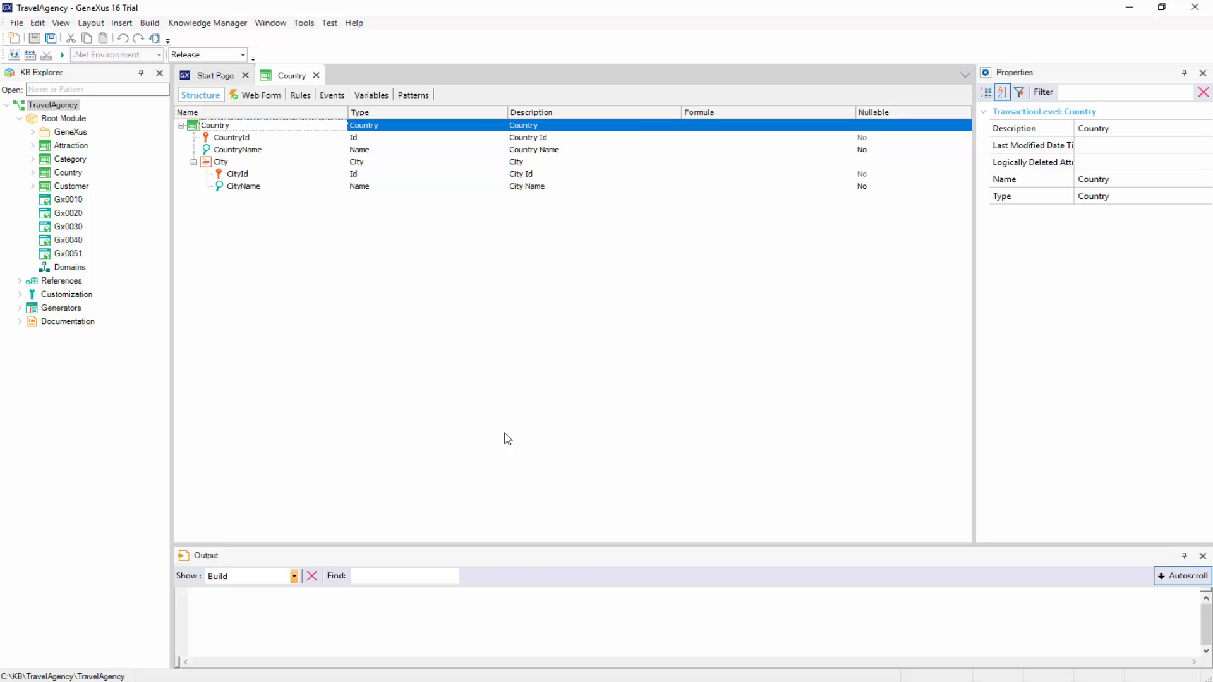
pyautogui.moveTo(232, 176)
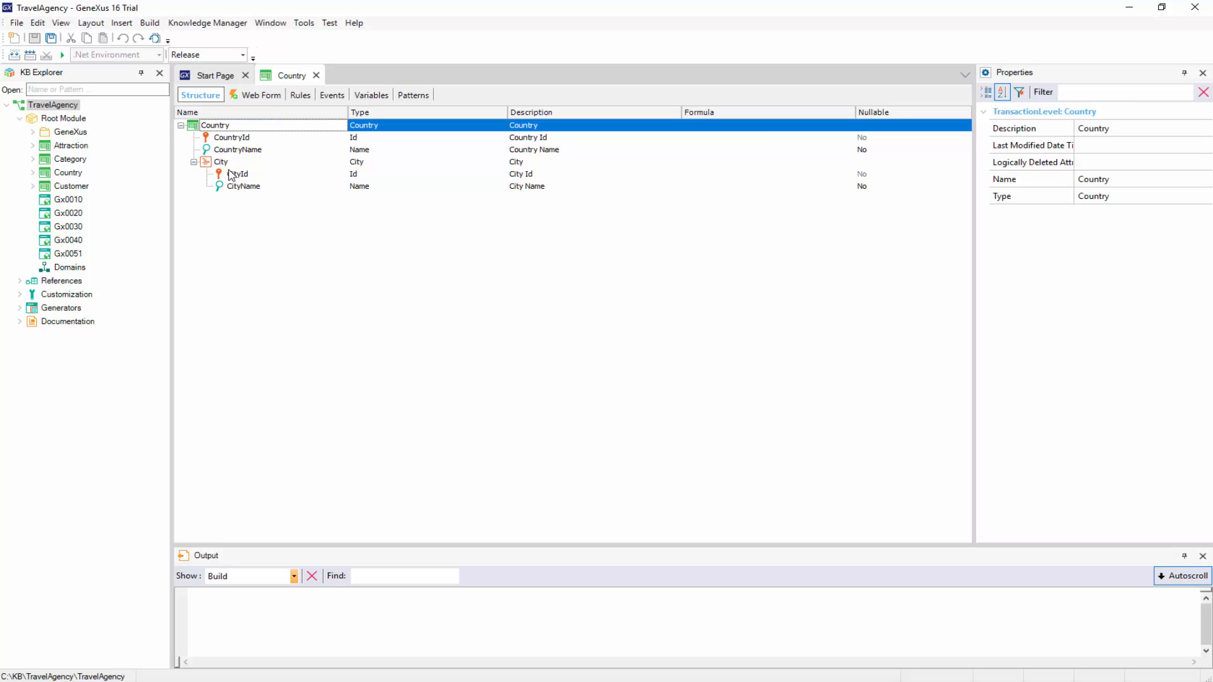
# List the KB tables, open Category, then close the Country transaction tab
pyautogui.click(61, 23)
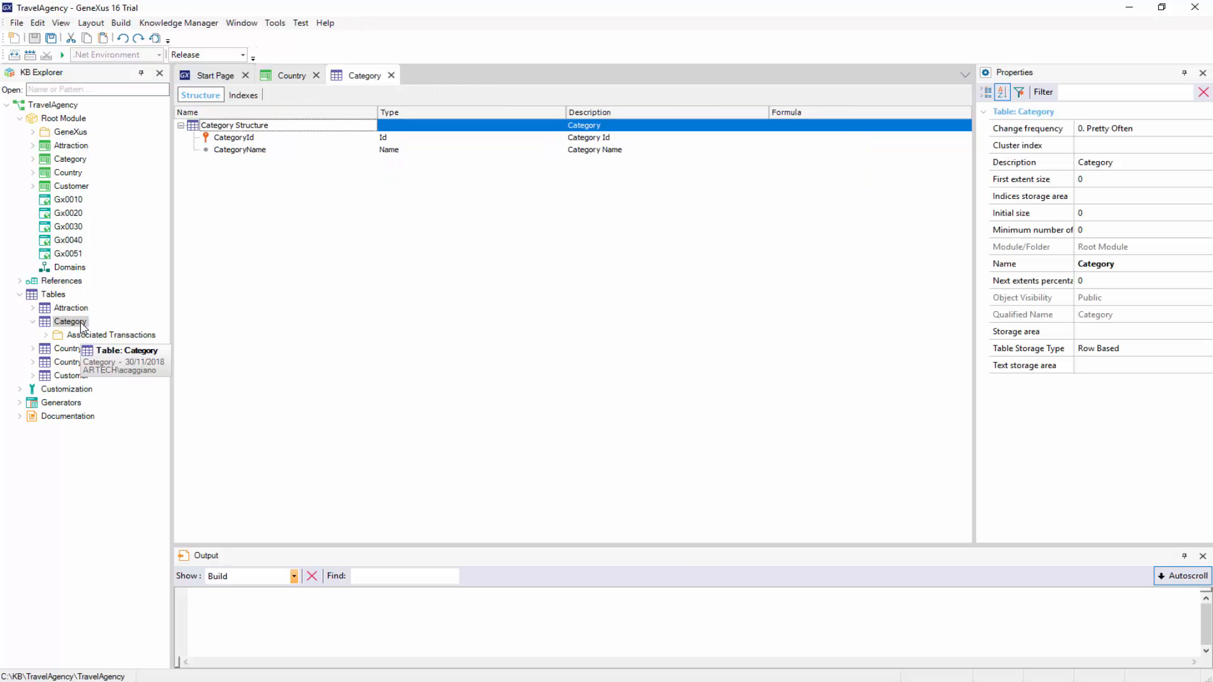
pyautogui.moveTo(85, 169)
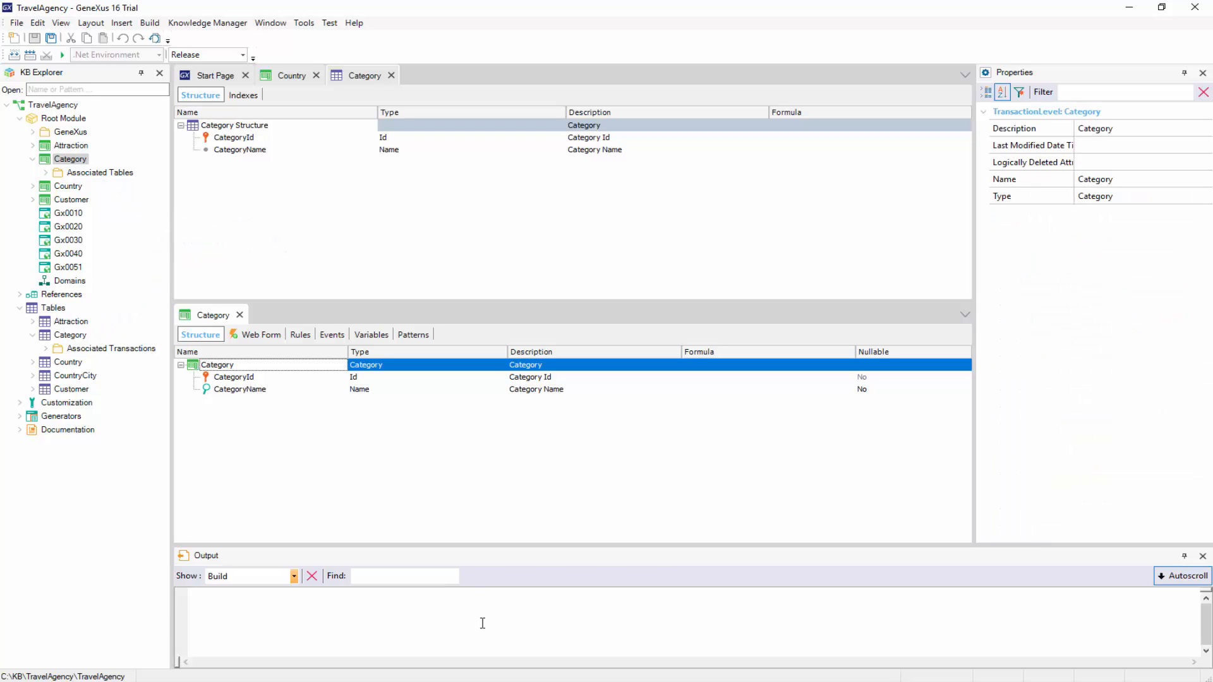
pyautogui.click(292, 75)
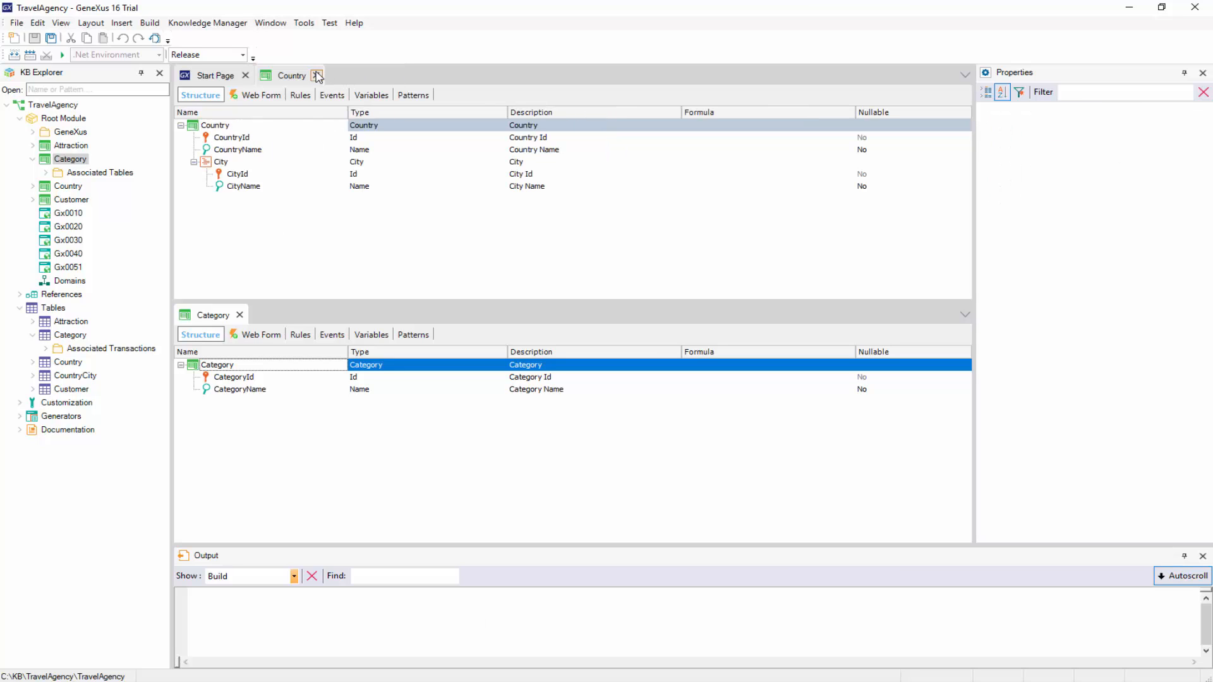
pyautogui.click(316, 76)
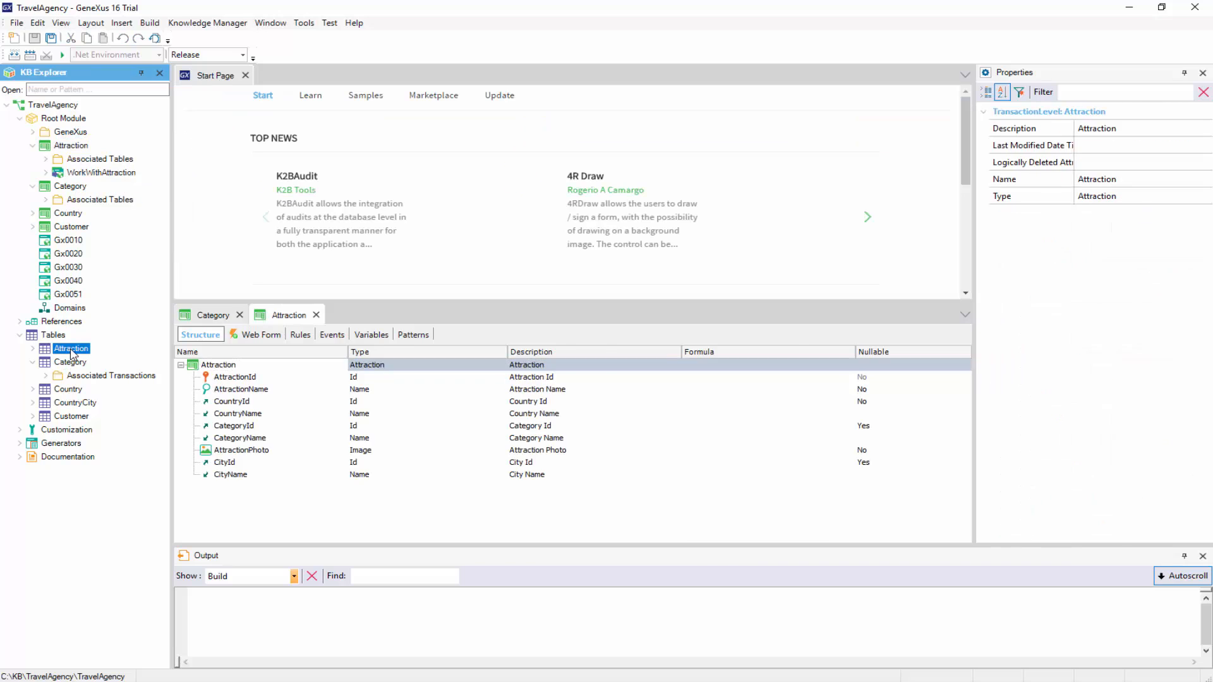
# Inspect the Attraction table's structure, then close its tab
pyautogui.doubleClick(70, 347)
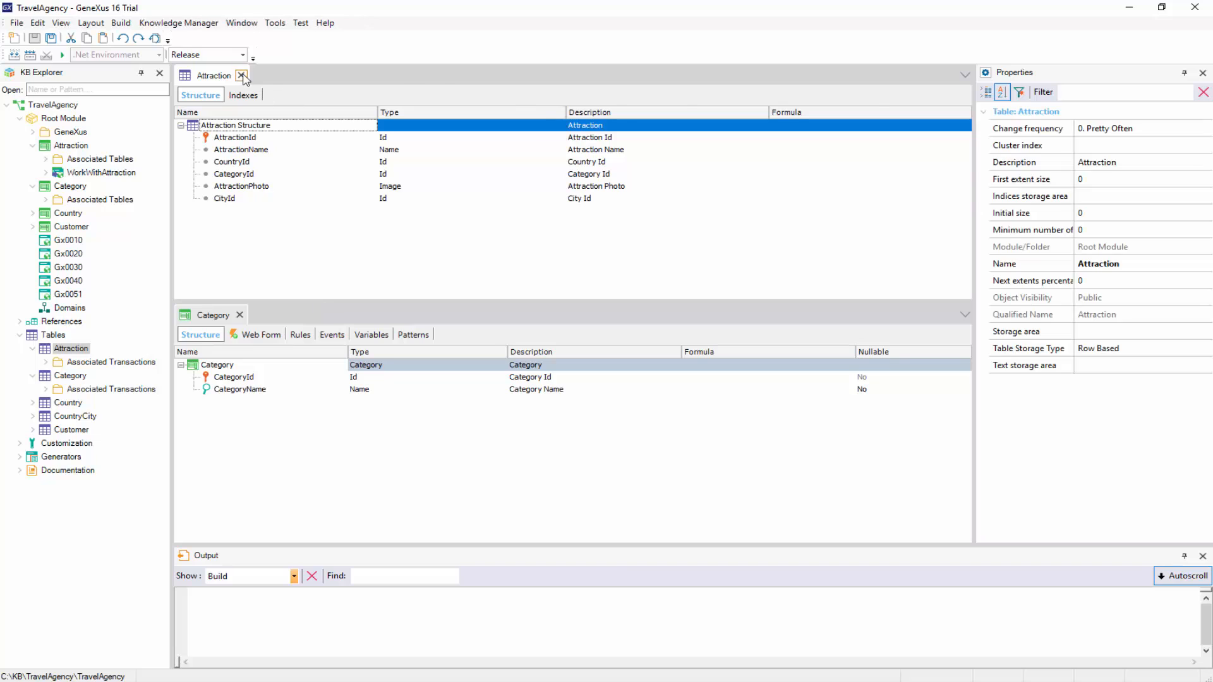
pyautogui.click(242, 75)
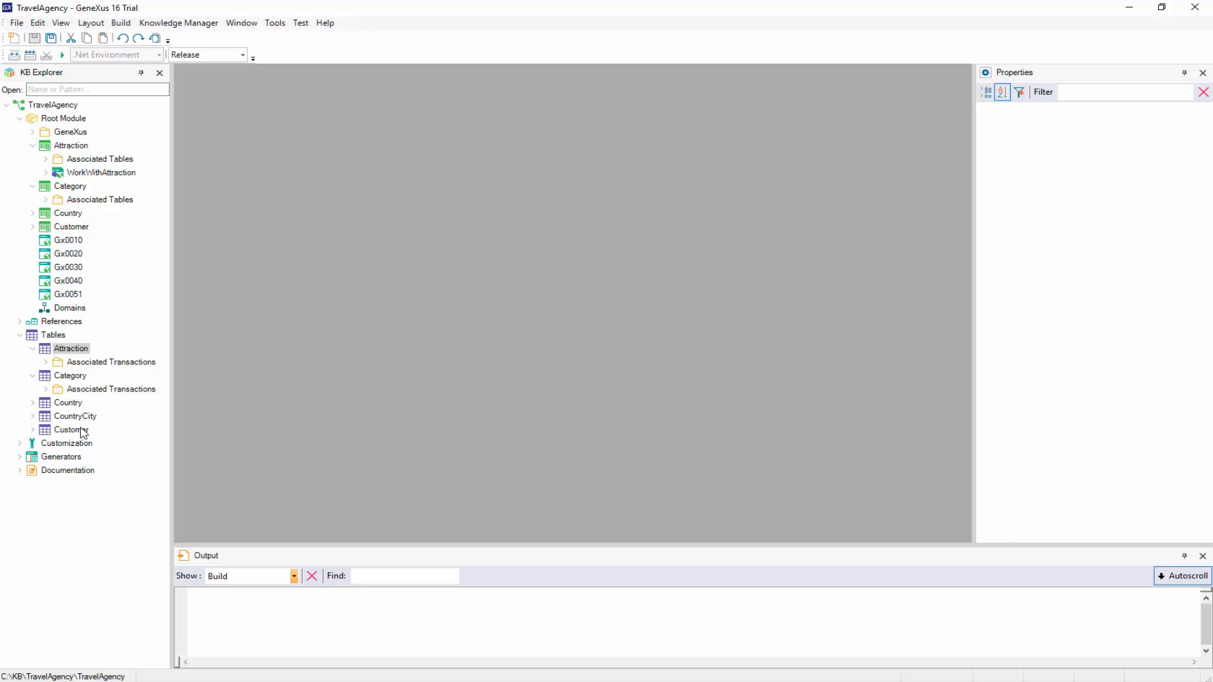
# Open the CountryCity table to see CountryId, CityId keys and CityName
pyautogui.doubleClick(75, 416)
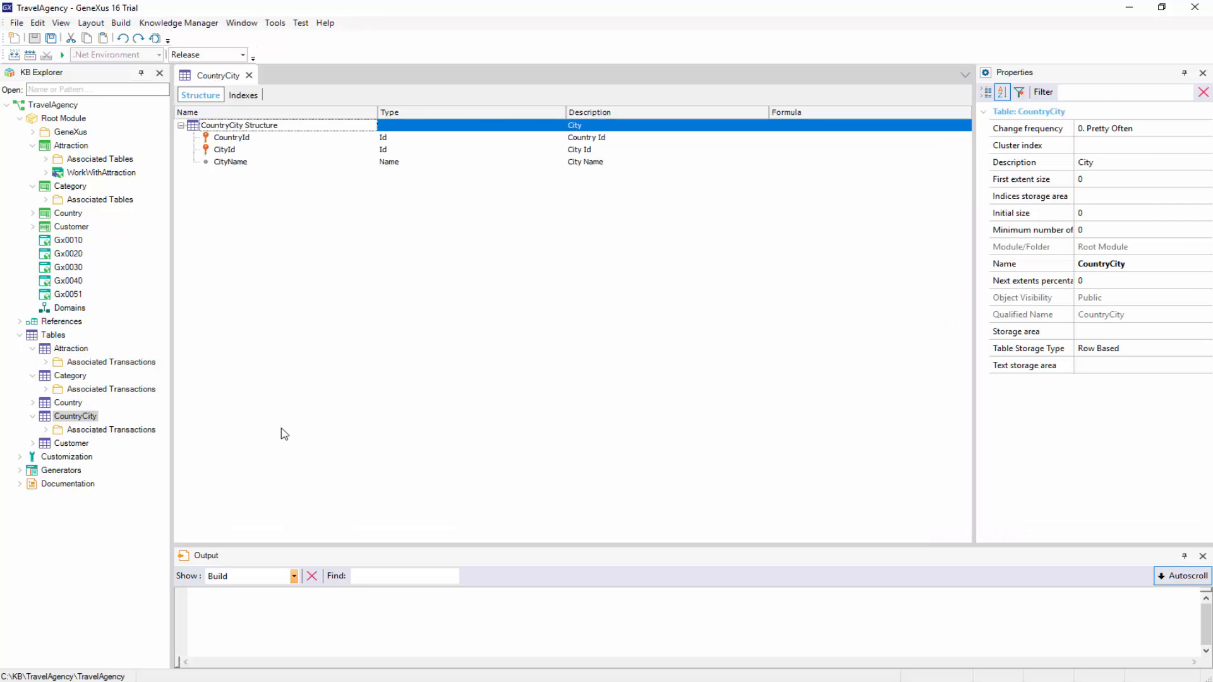
pyautogui.moveTo(240, 418)
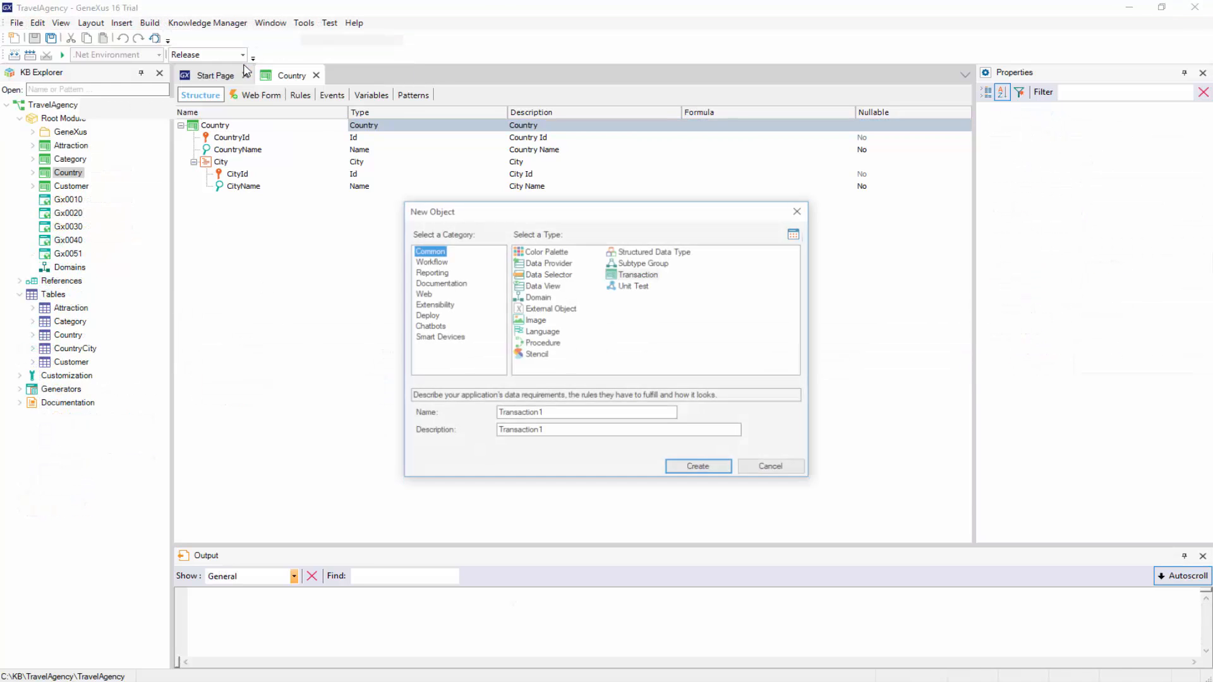
# Create an empty Documentation > Diagram object named Diagram1
pyautogui.click(441, 283)
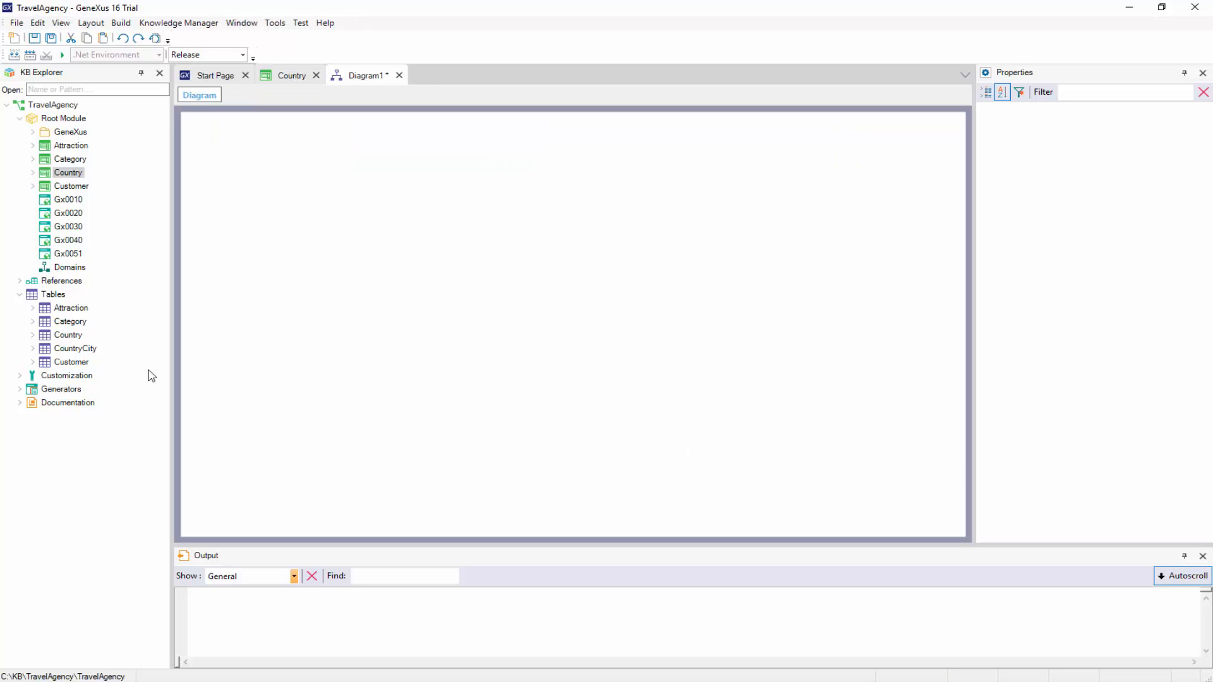
# Add the five tables to Diagram1, arrange the nodes, and expand their attributes
pyautogui.click(70, 307)
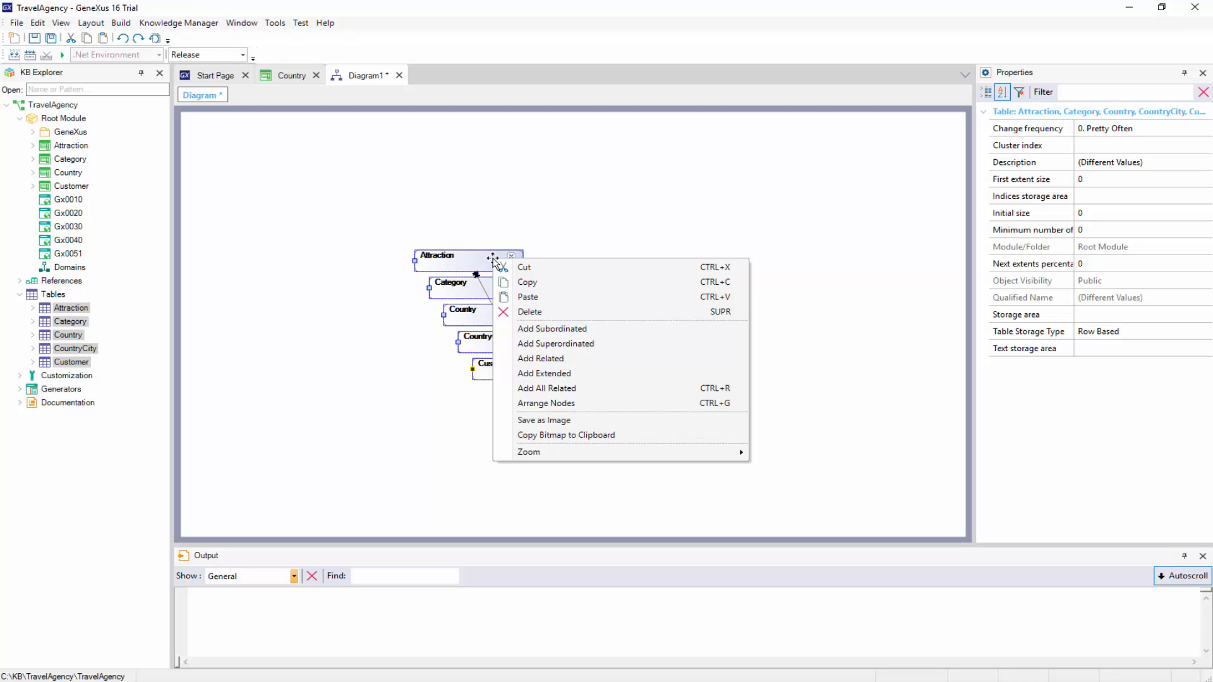
pyautogui.click(545, 403)
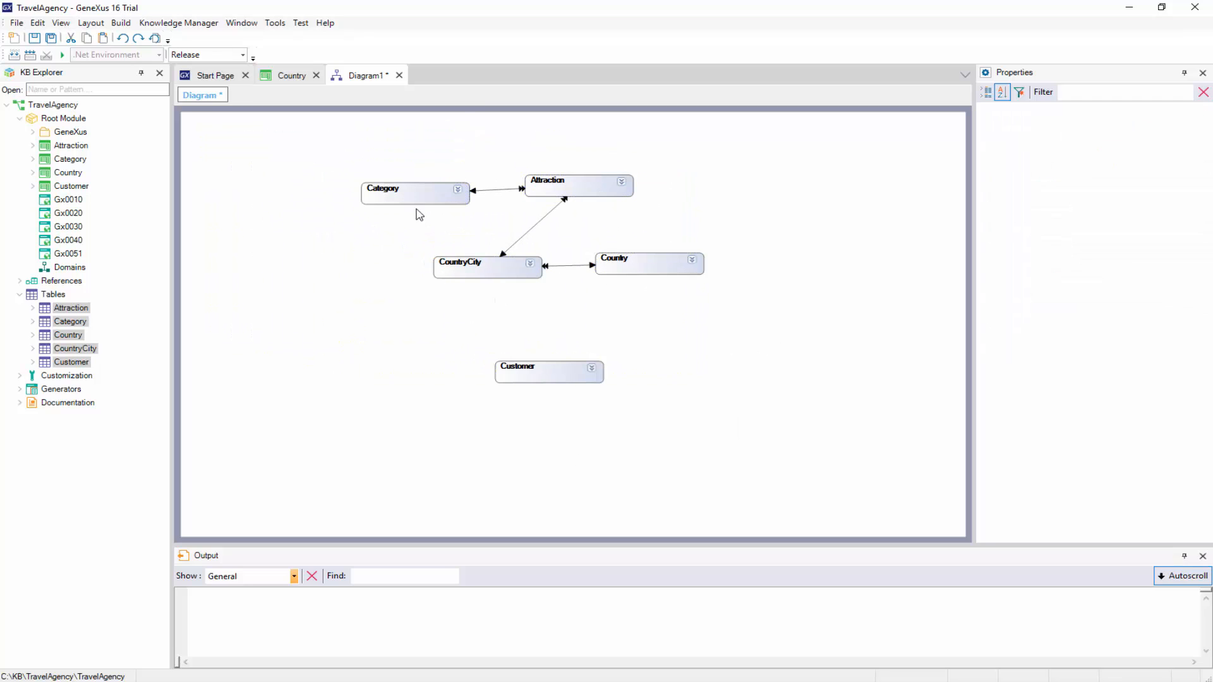
pyautogui.click(383, 188)
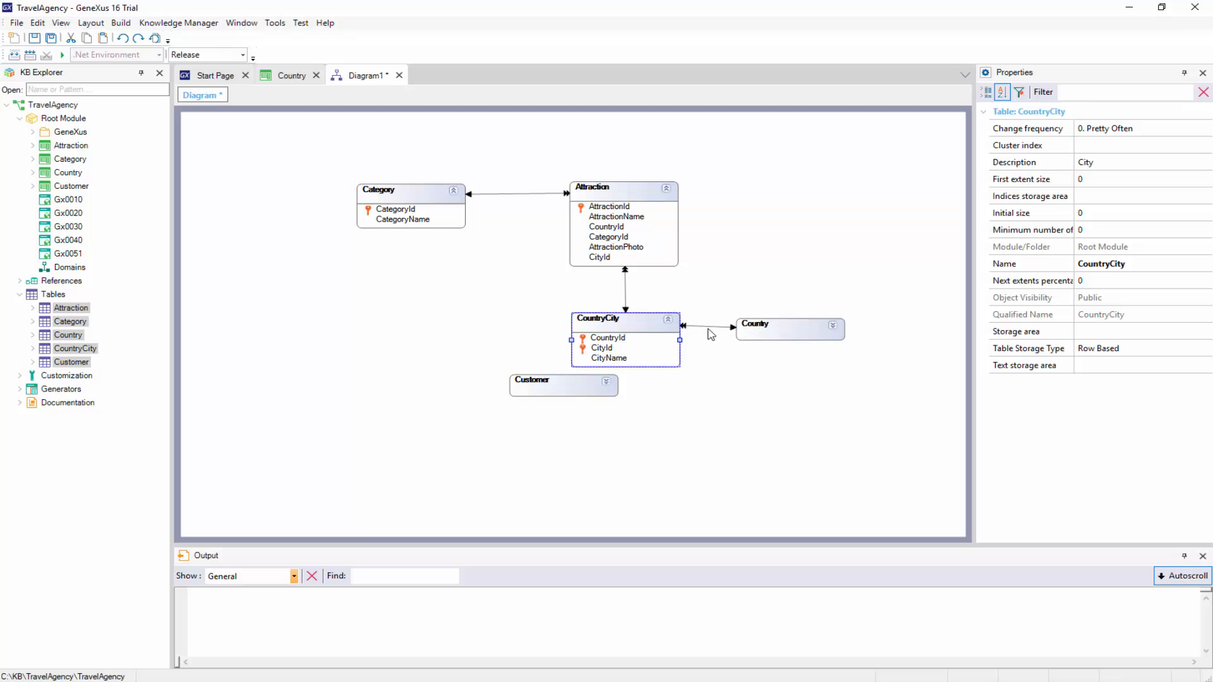
pyautogui.click(789, 316)
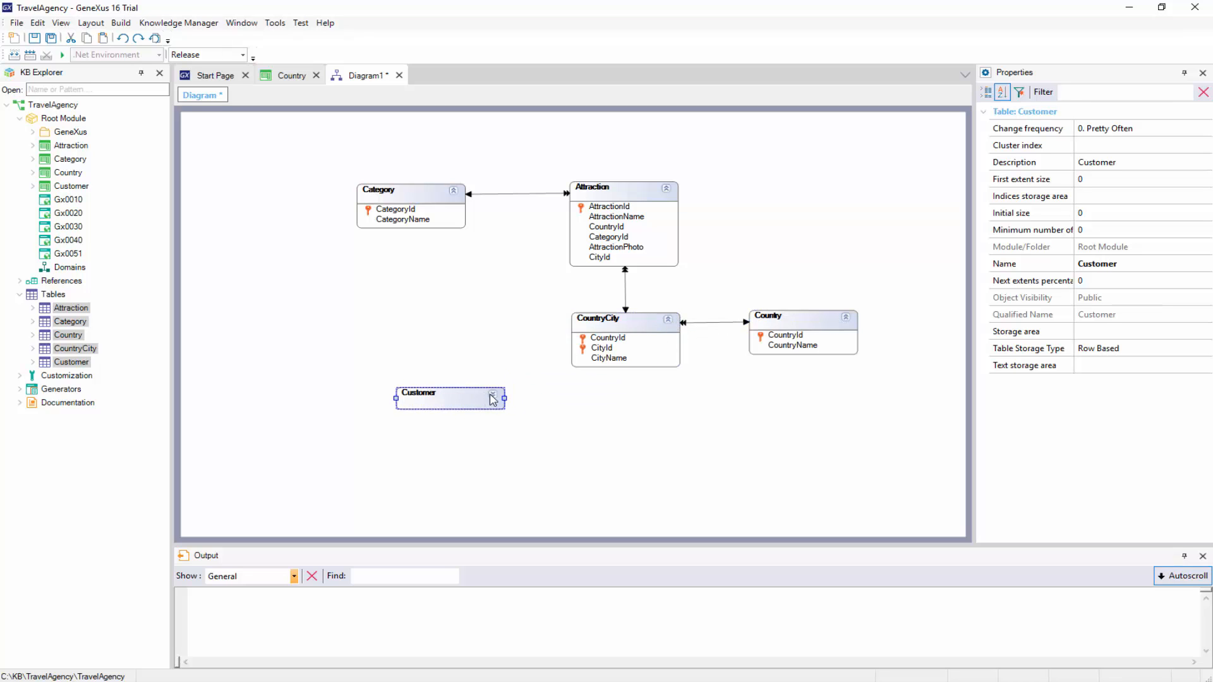
# Expand the Customer node to list CustomerId, name, address, phone, email and date
pyautogui.click(493, 398)
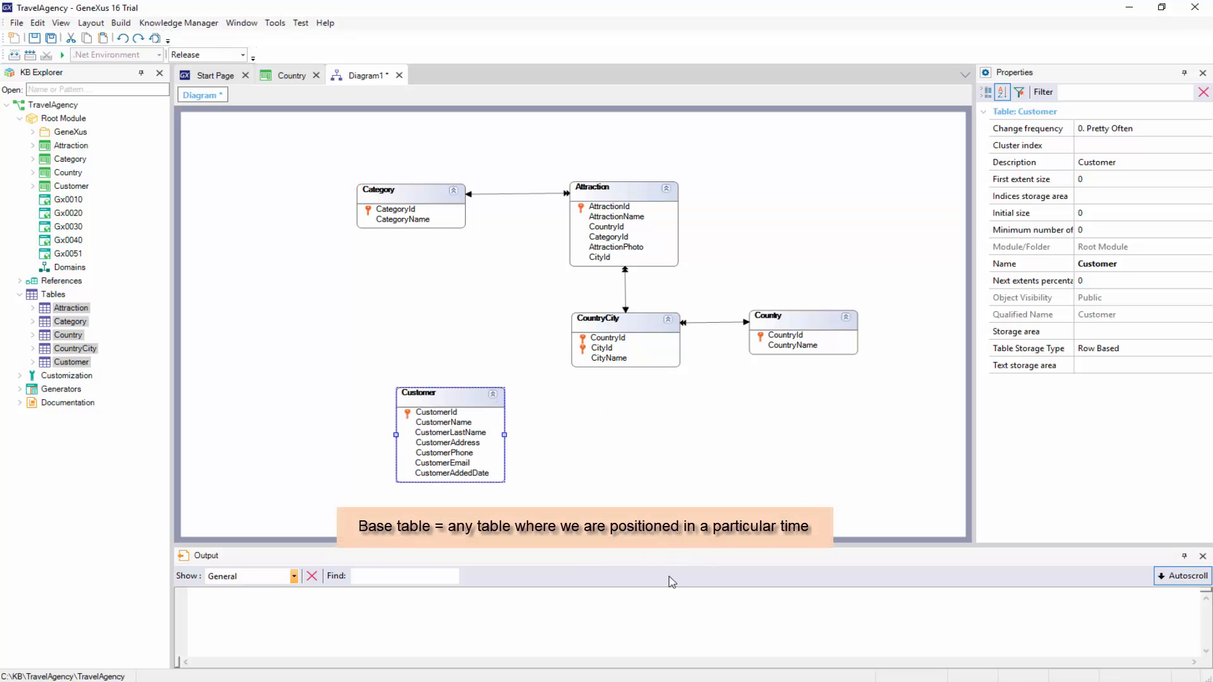
pyautogui.moveTo(698, 590)
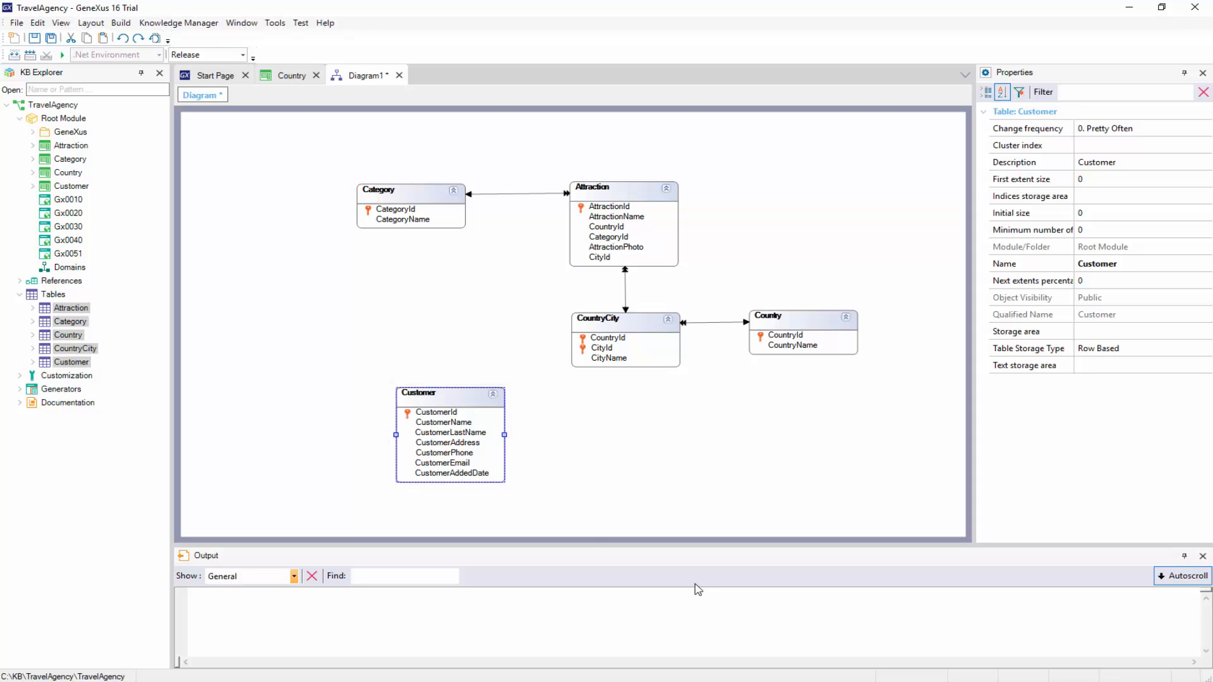
pyautogui.moveTo(457, 500)
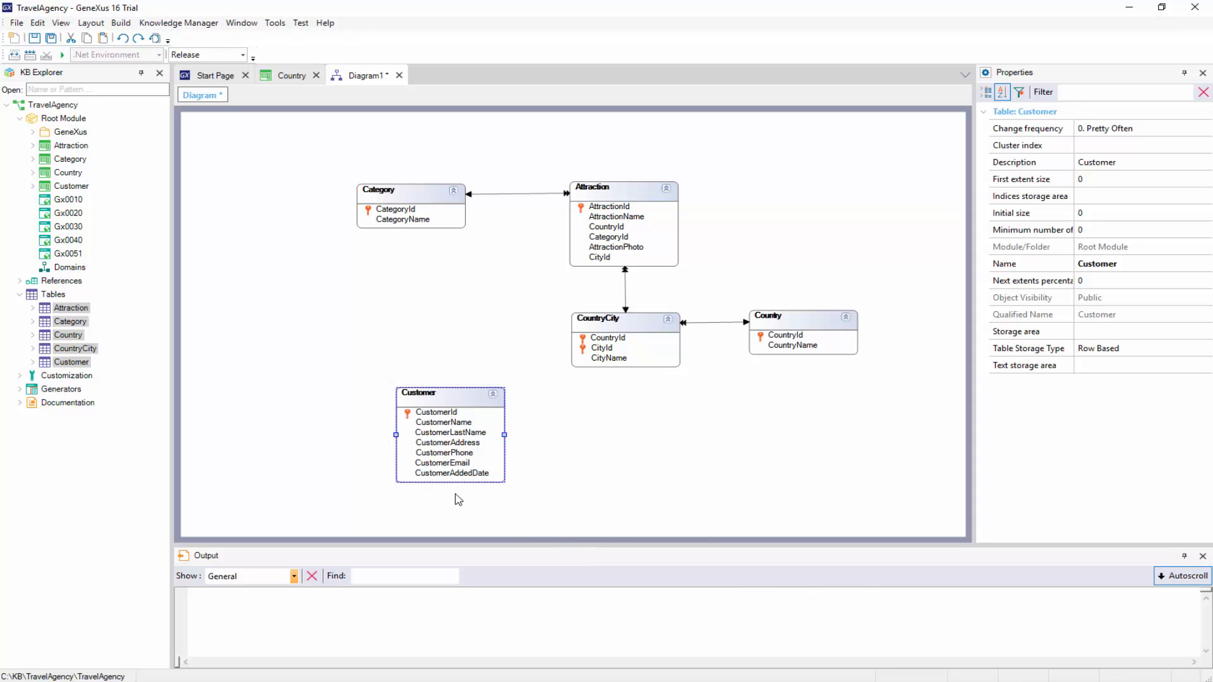
# Select and open a transaction from KB Explorer beneath the rearranged diagram
pyautogui.click(71, 160)
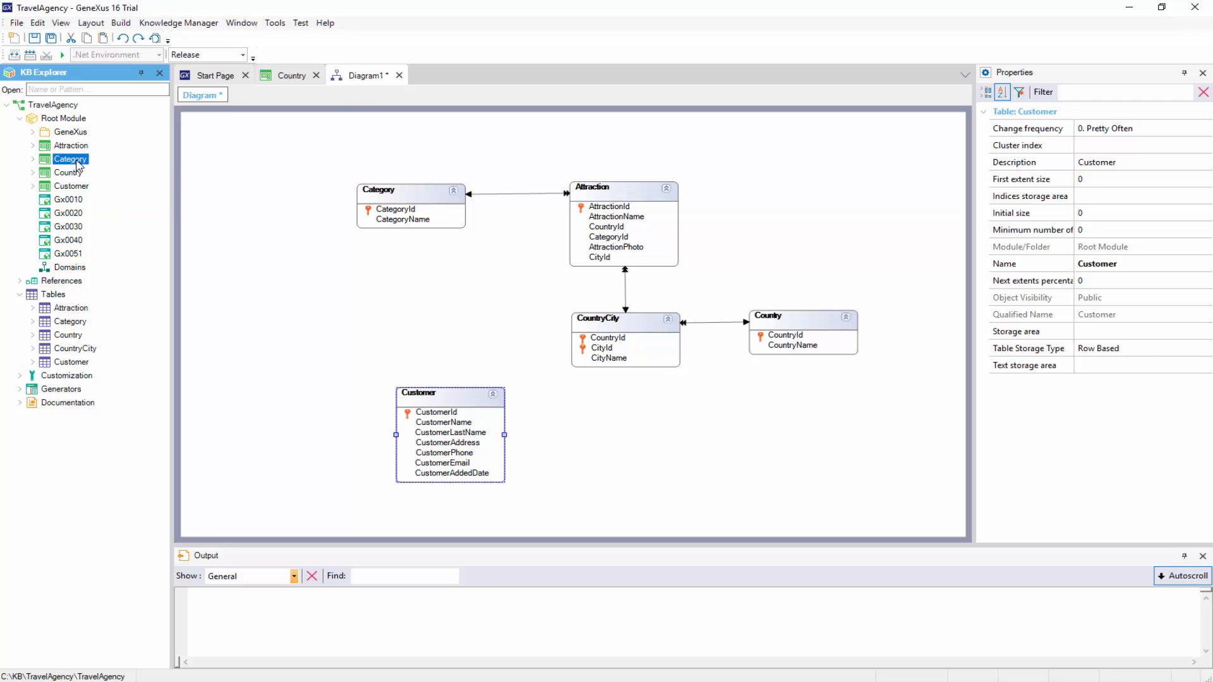
pyautogui.doubleClick(70, 158)
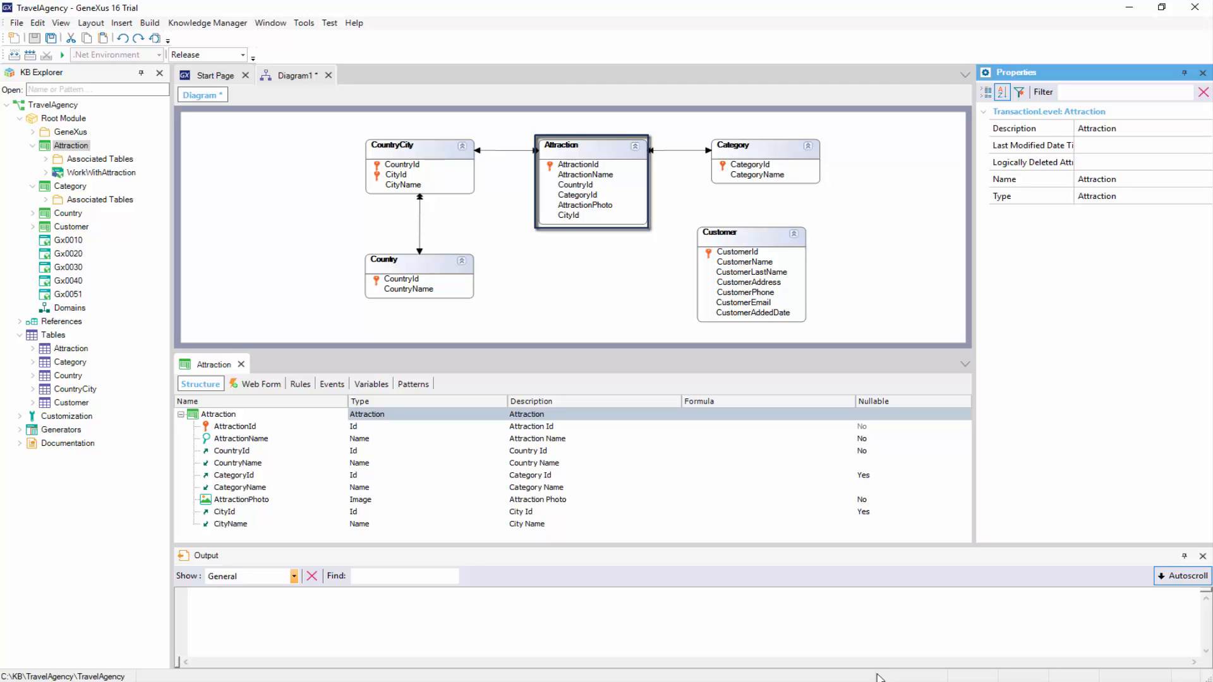
pyautogui.click(234, 475)
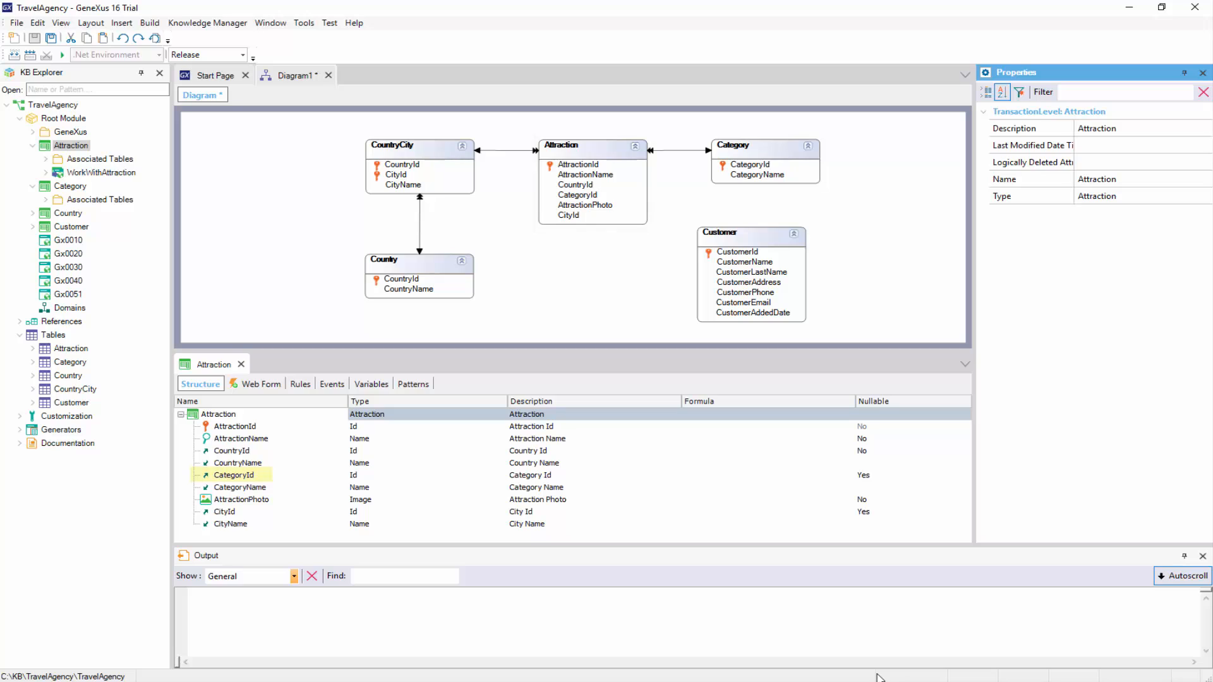
pyautogui.click(240, 487)
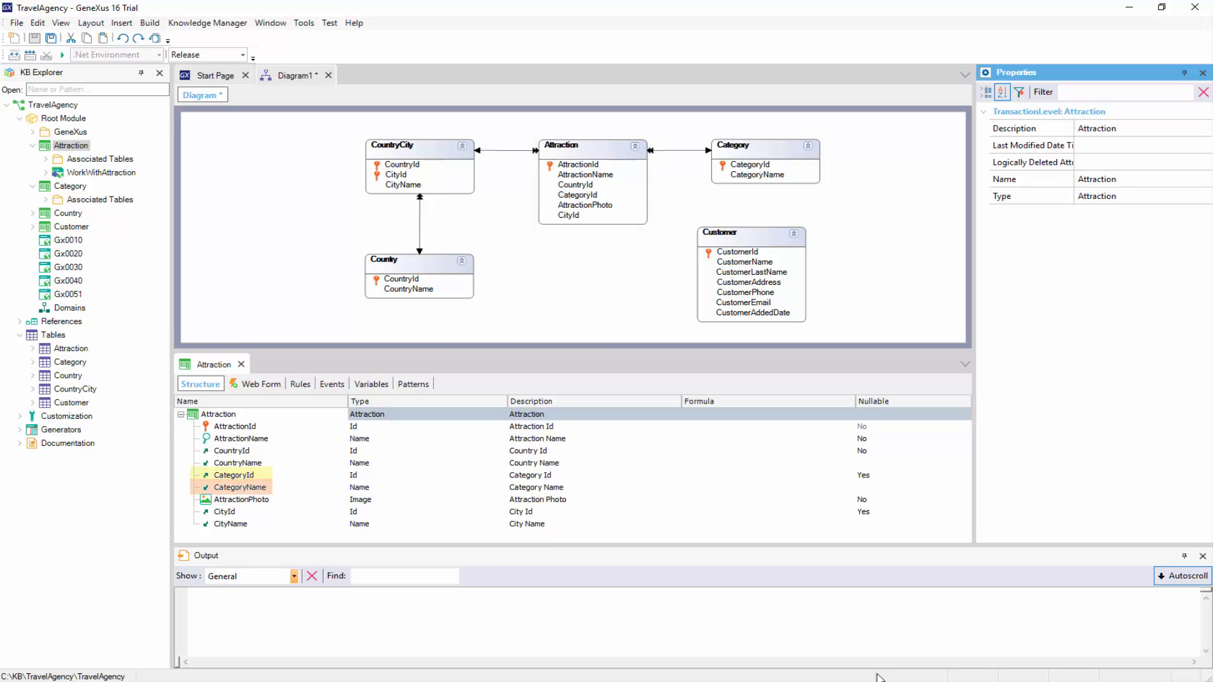
pyautogui.click(240, 487)
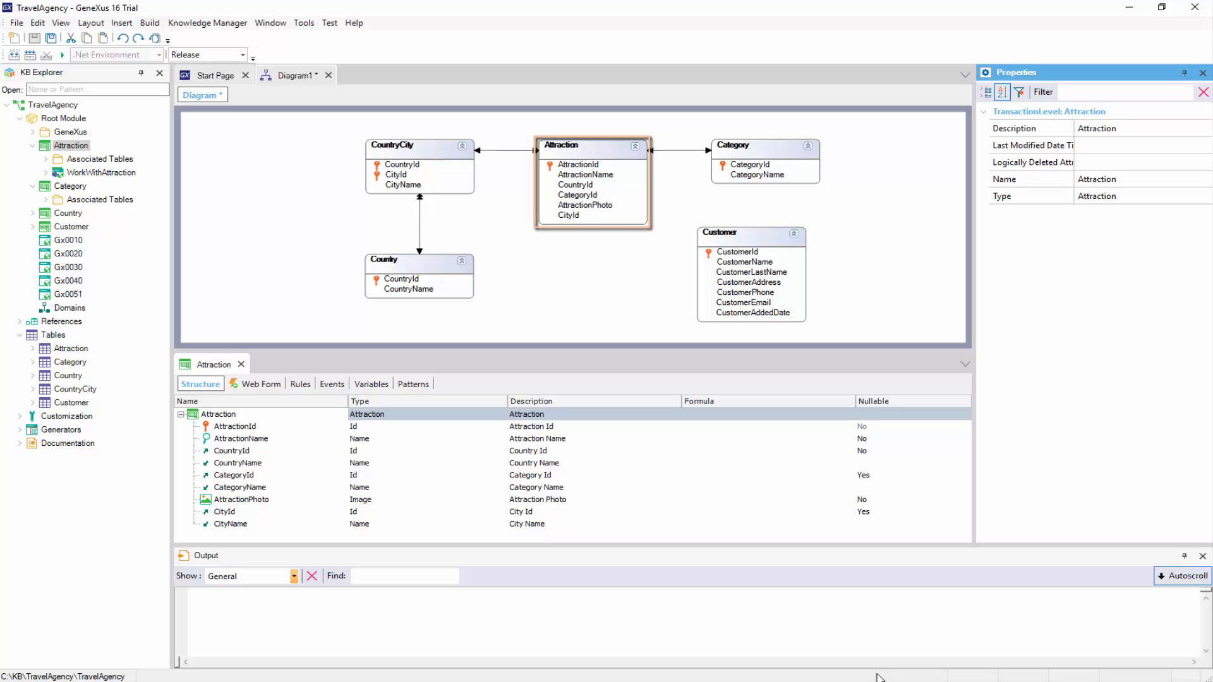
# Close the Attraction structure so Diagram1 fills the workspace
pyautogui.click(592, 145)
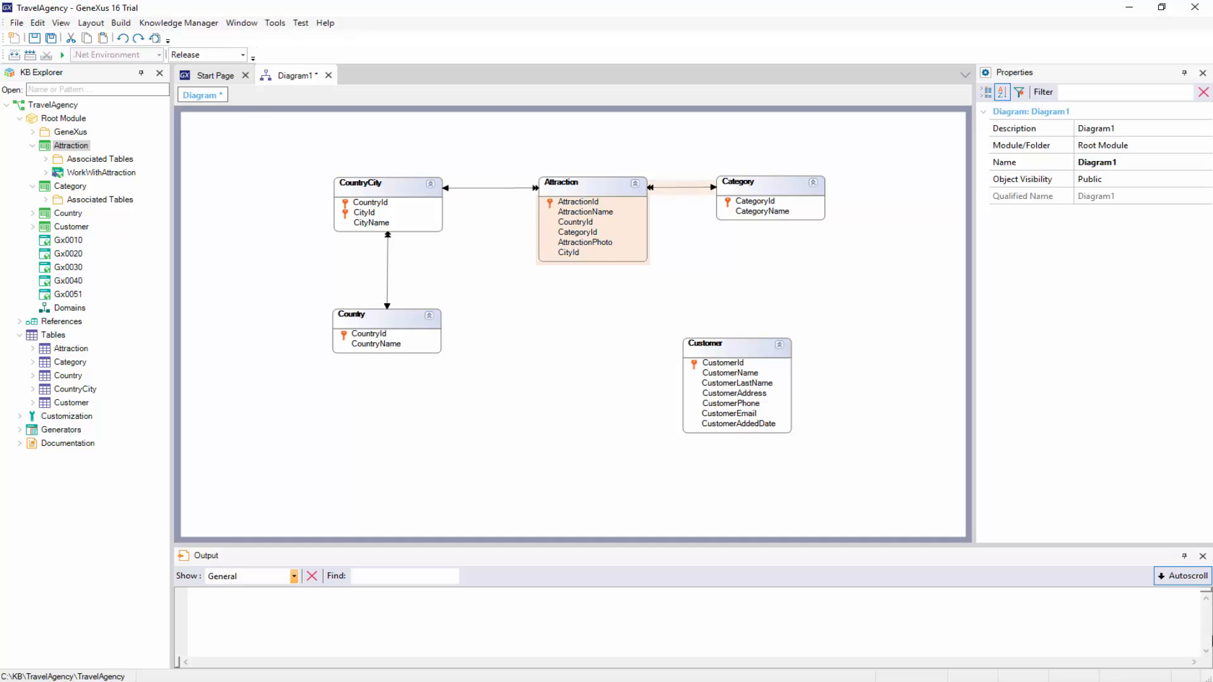
pyautogui.click(769, 197)
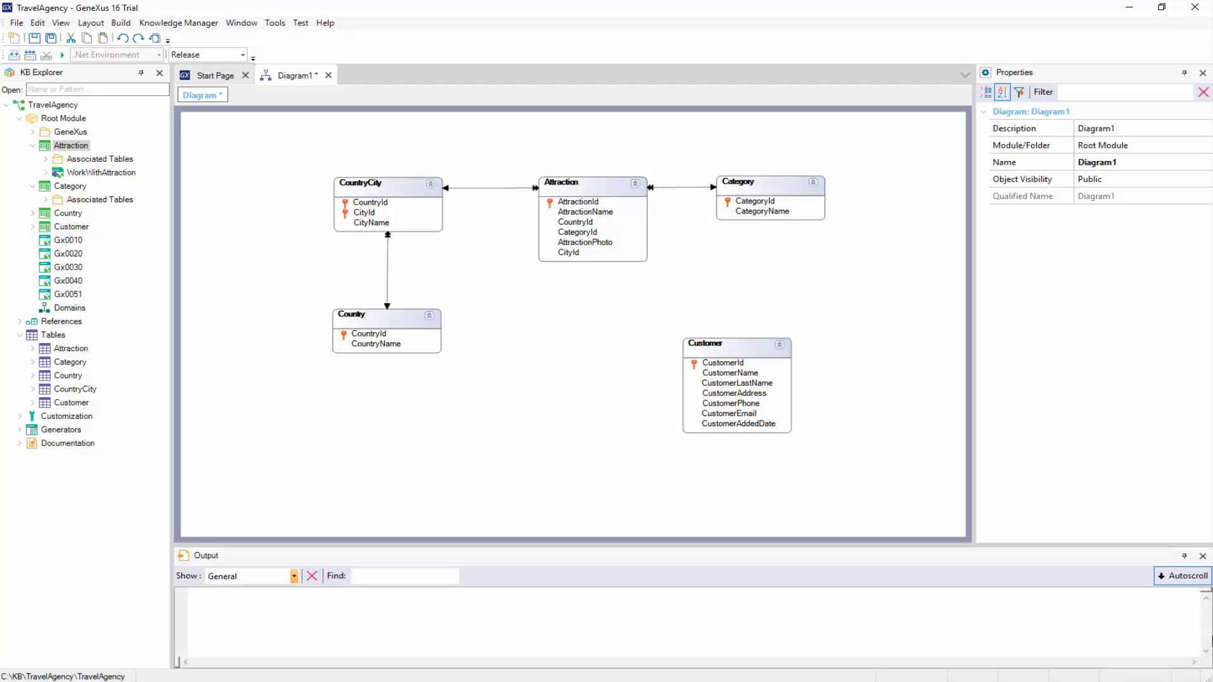
pyautogui.click(361, 184)
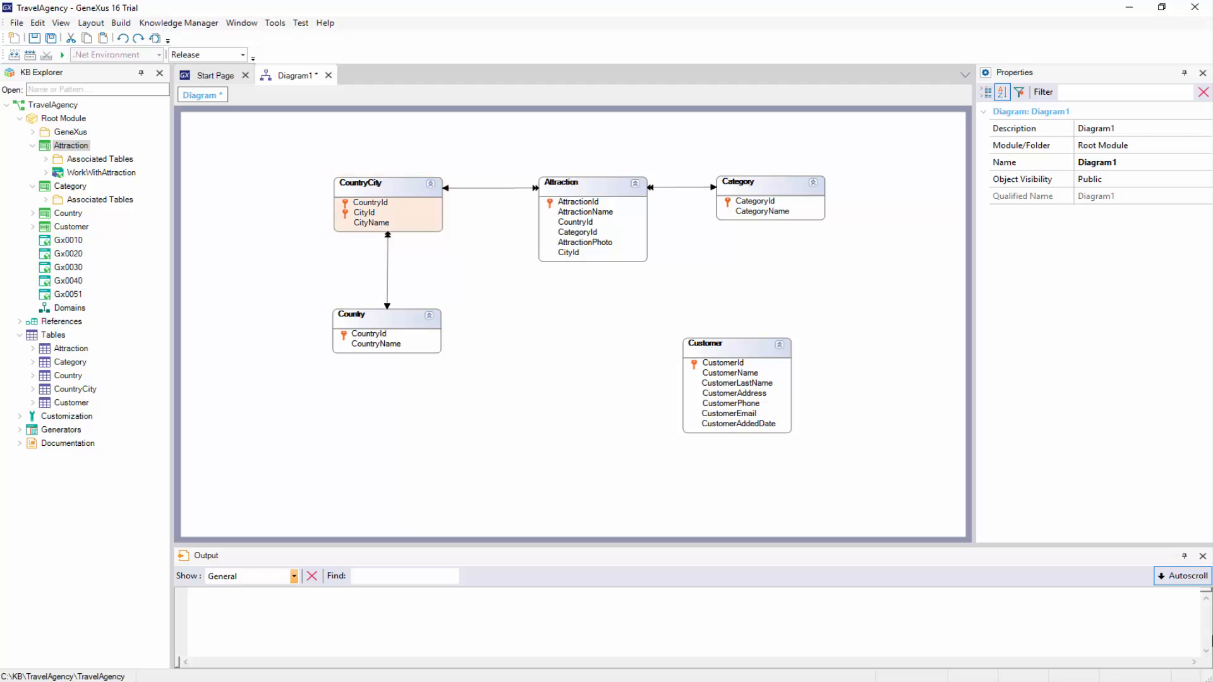
pyautogui.click(386, 325)
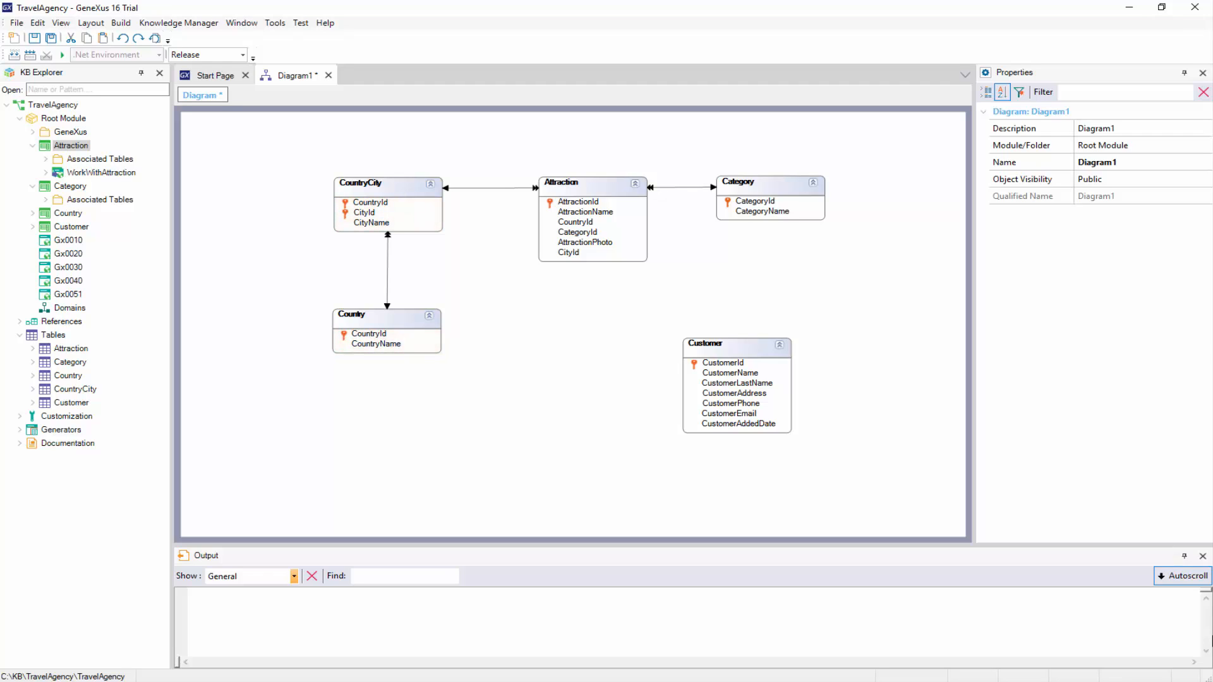
pyautogui.click(385, 330)
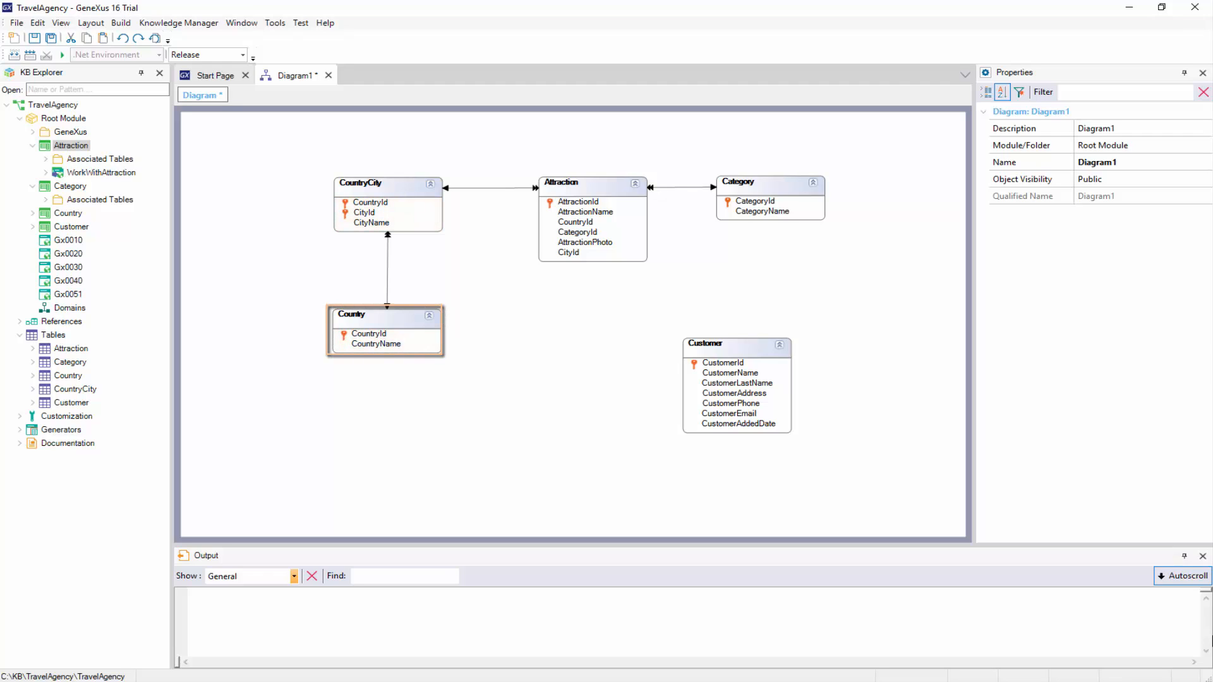